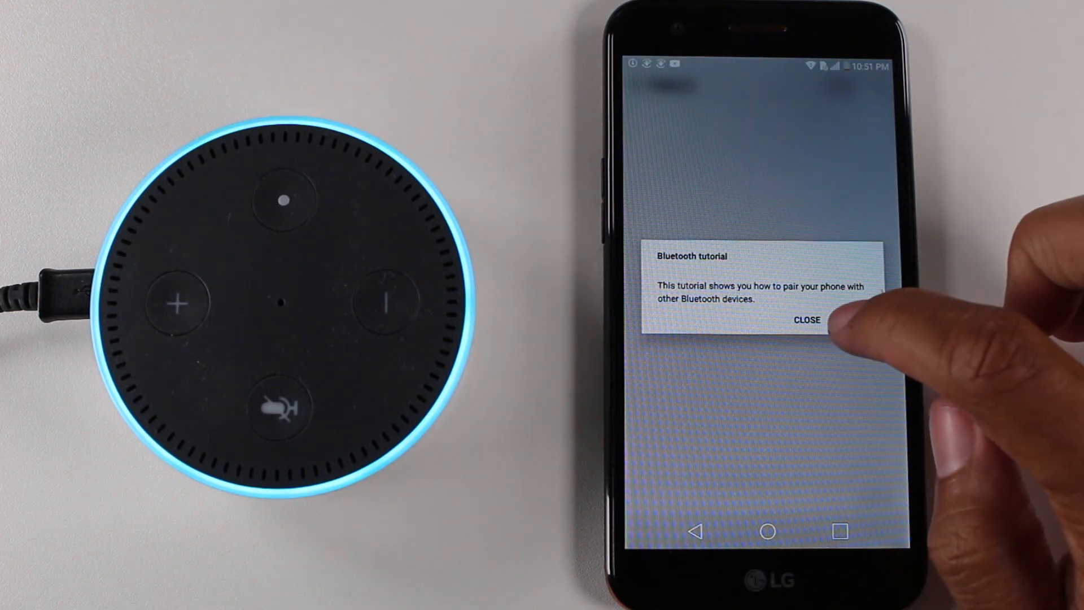
Dismiss the tutorial, switch Bluetooth on, scan and select Echo-HUD to pair
click(806, 320)
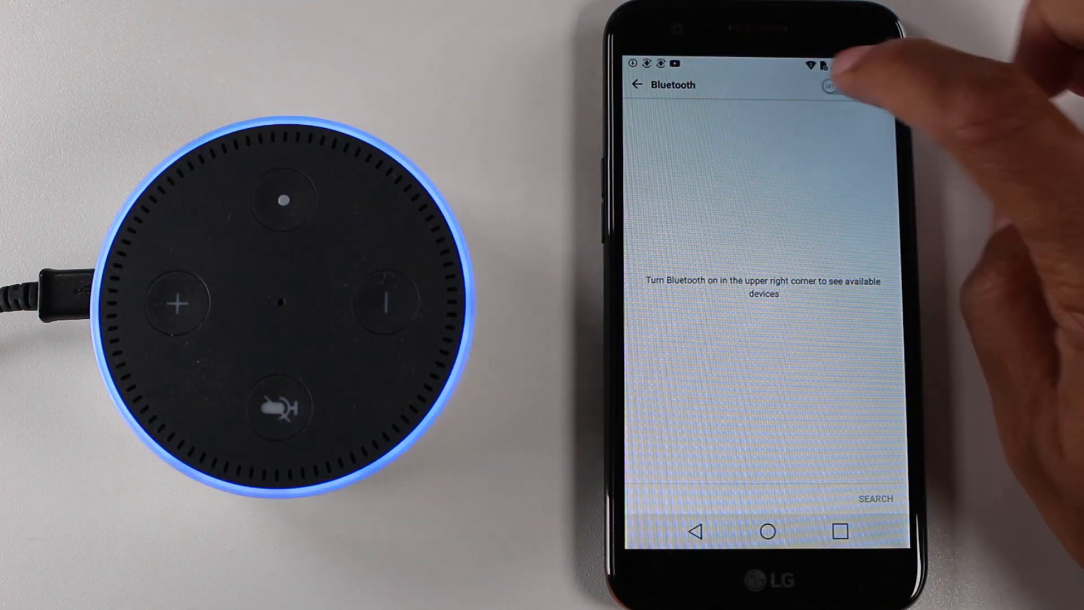
click(837, 85)
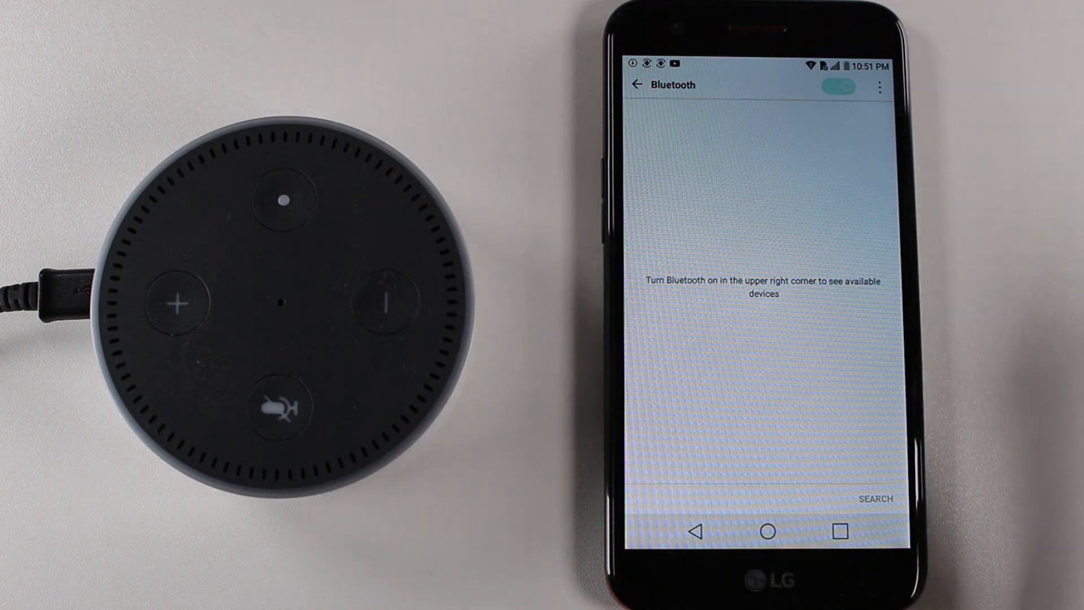
click(839, 85)
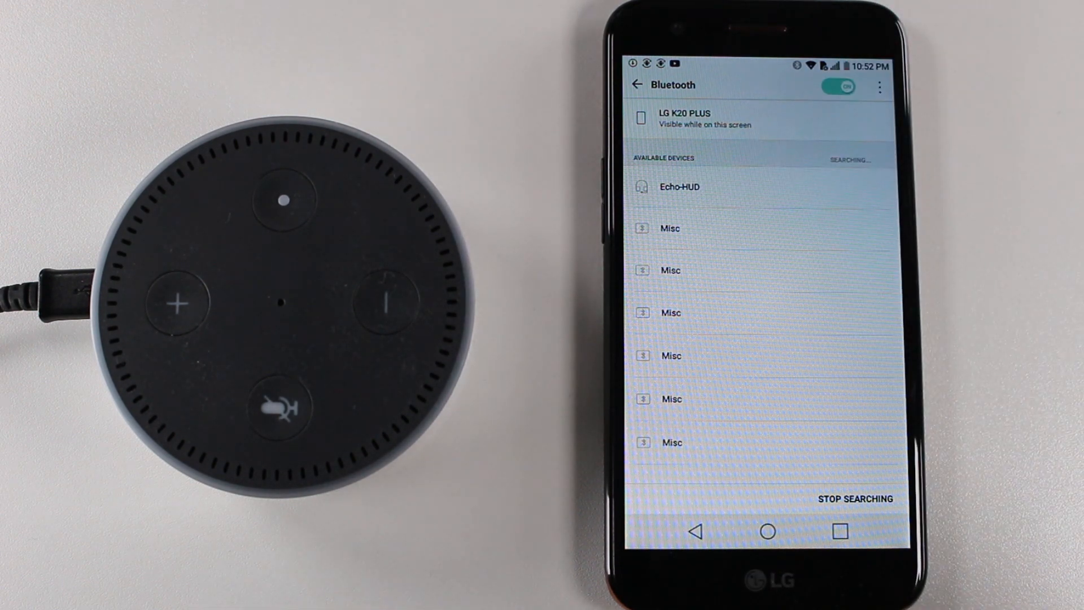
click(678, 186)
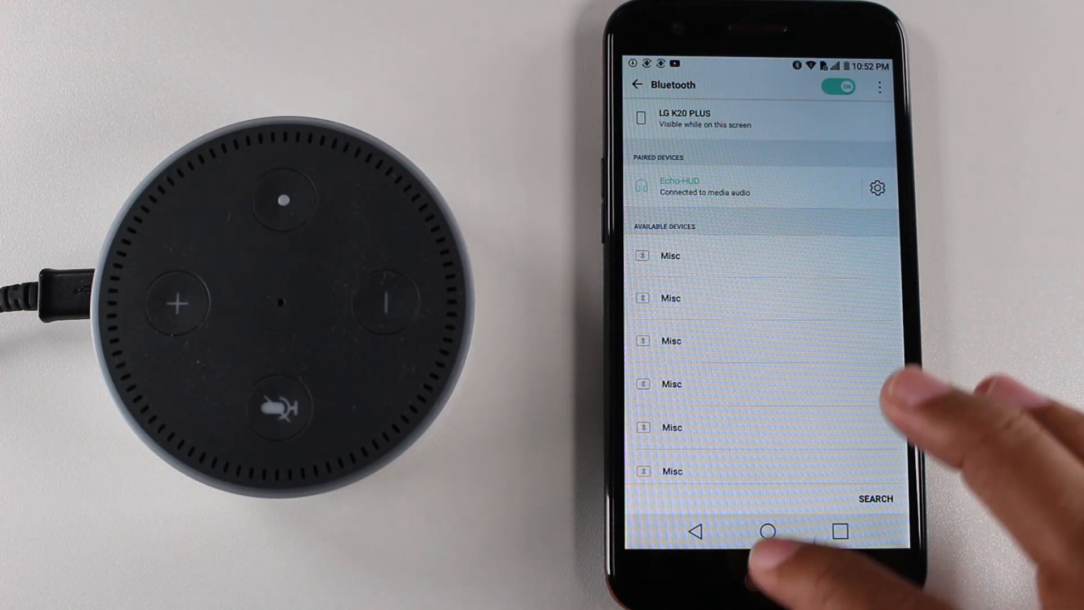
Return to the home screen and open the Google apps folder
click(767, 531)
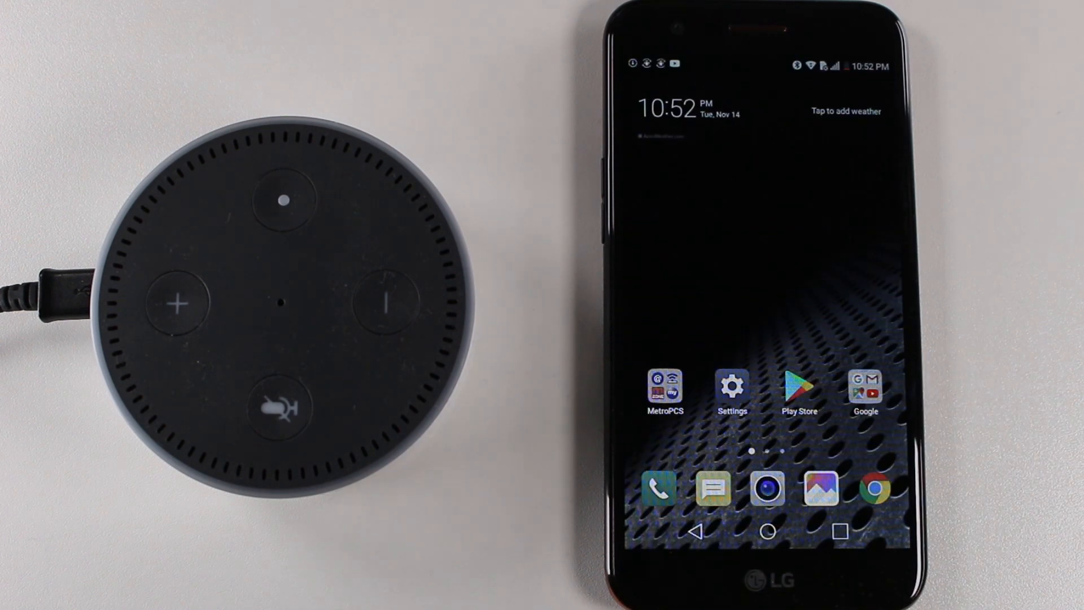
click(865, 390)
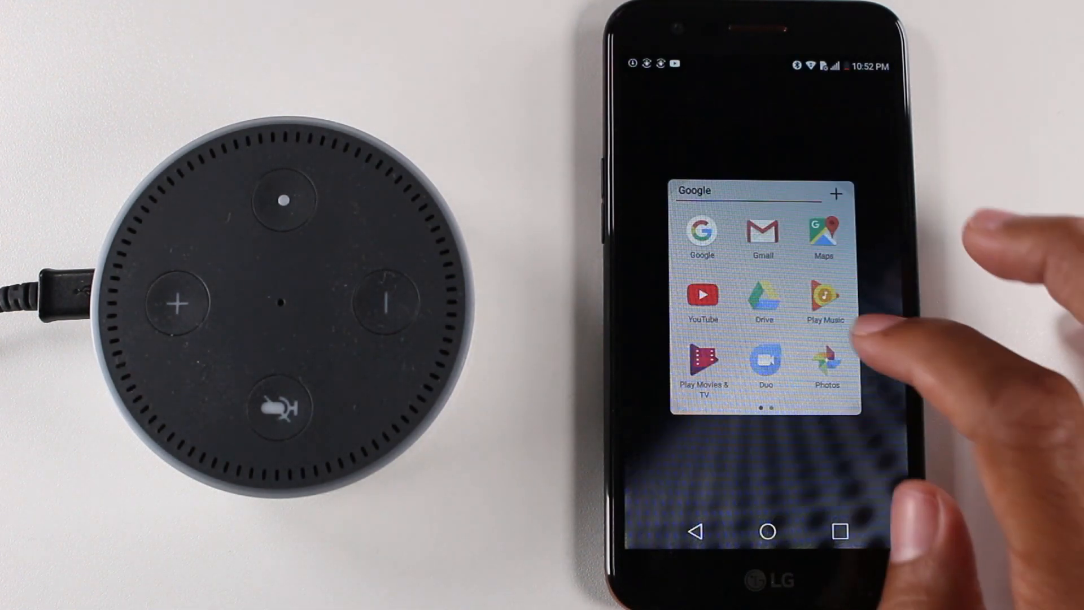
Launch YouTube from the Google folder to play the LG Aristo video
click(703, 297)
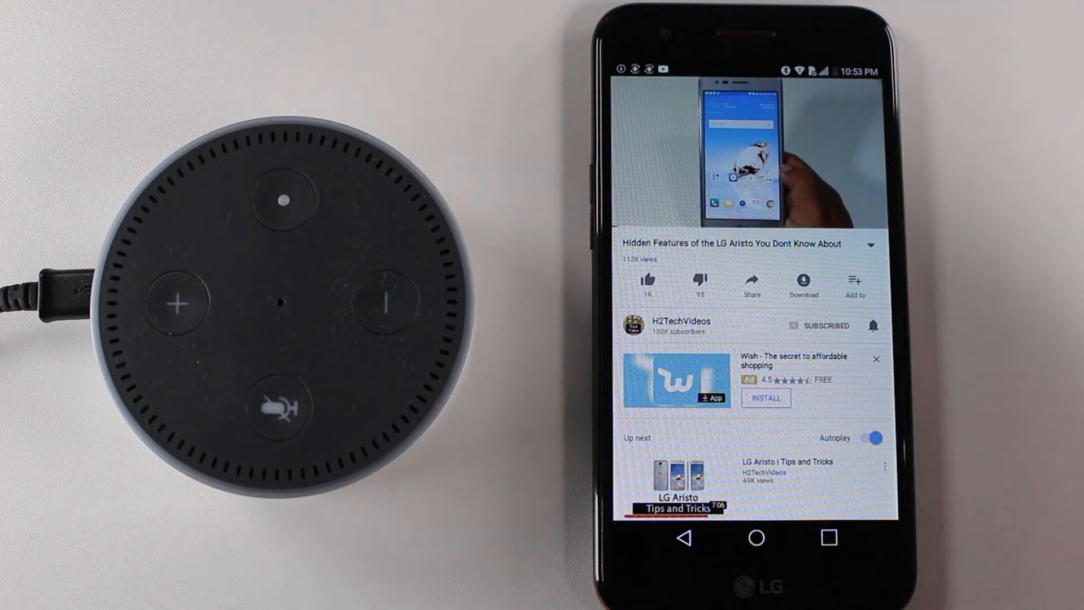
Pause the LG Aristo video and return to the home screen
click(757, 152)
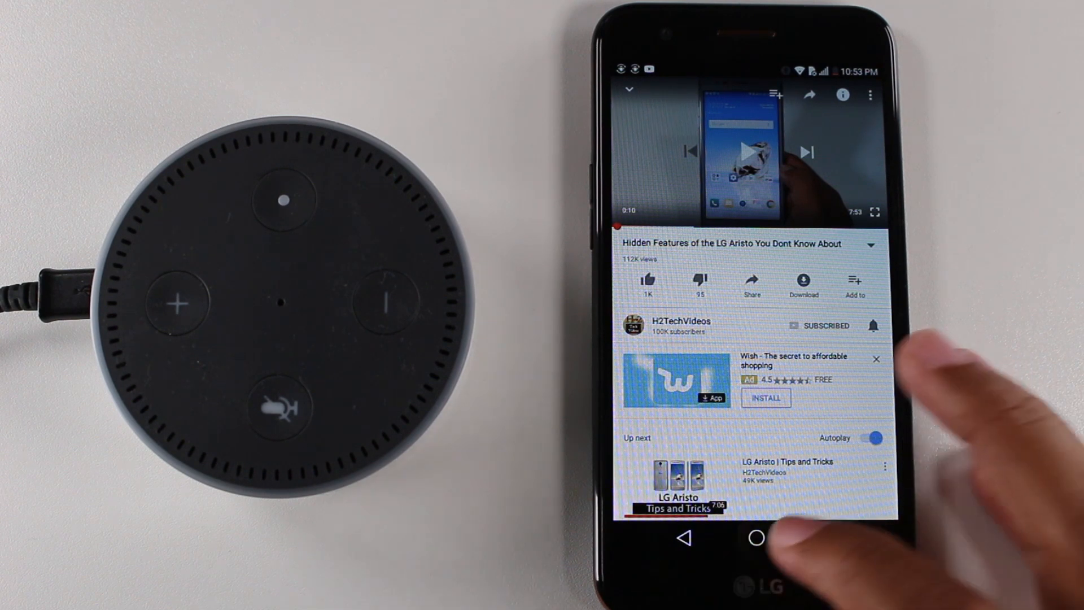
click(755, 537)
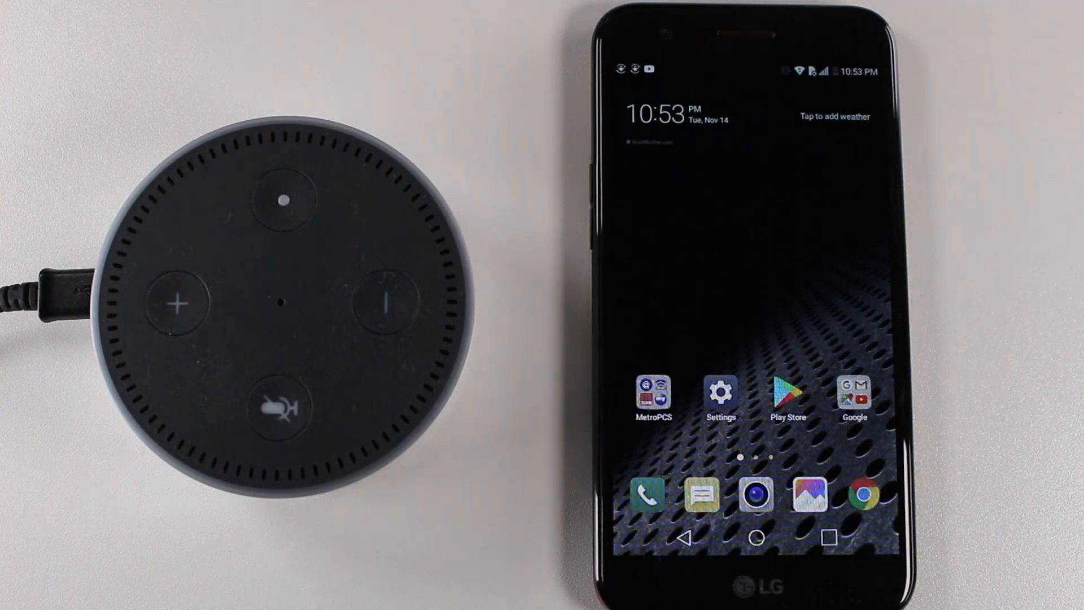